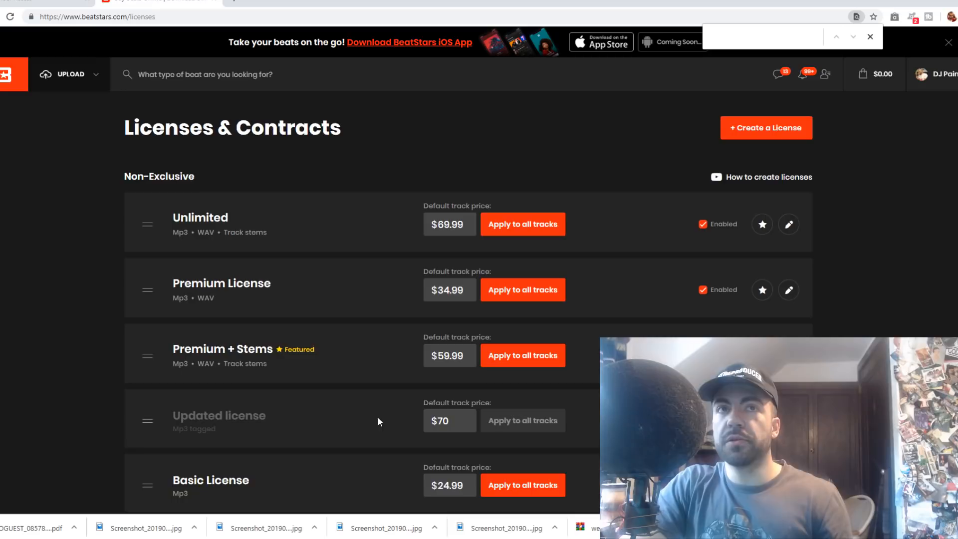
mouse_move(418, 400)
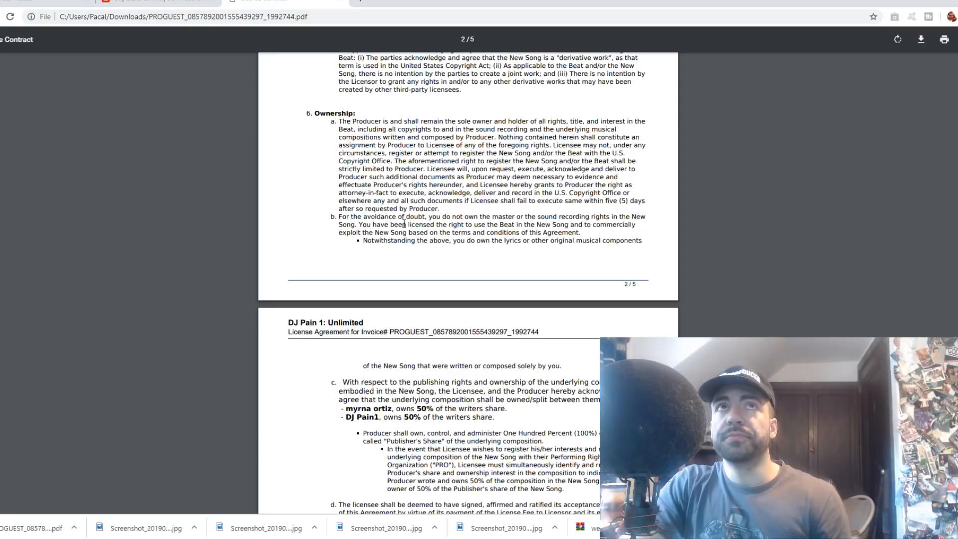
- Scroll the Unlimited license PDF to section 6 Ownership, showing clause c's 50/50 writers-share split
scroll("down", 3)
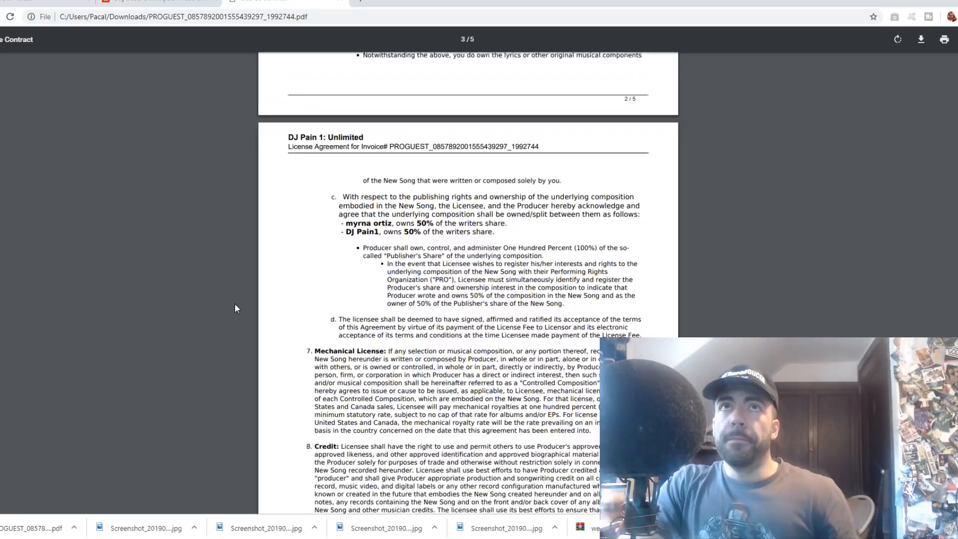
scroll("down", 3)
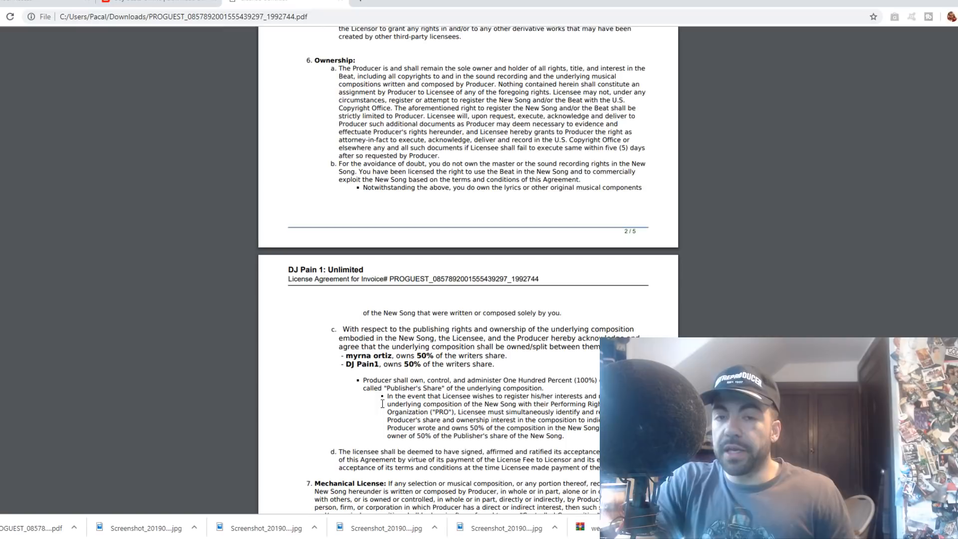
scroll("down", 3)
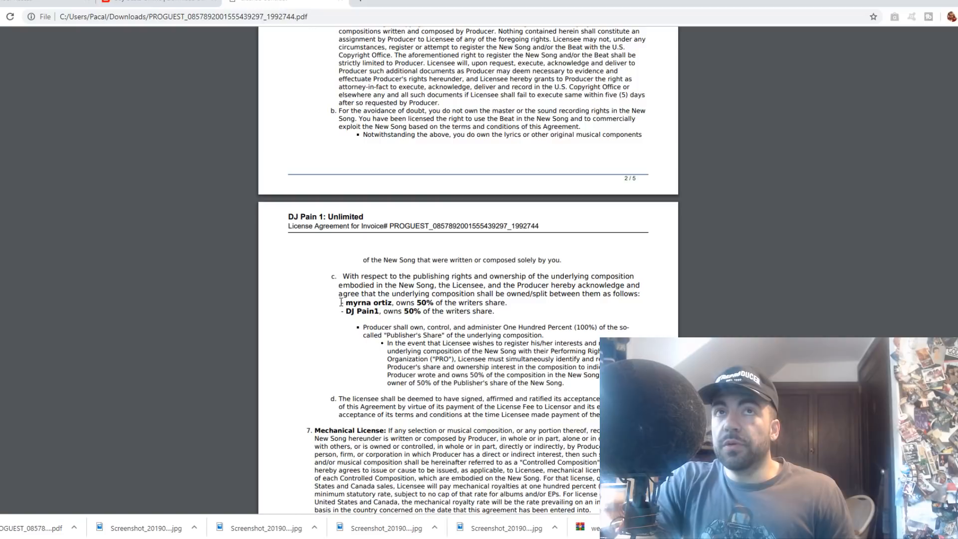
double_click(354, 311)
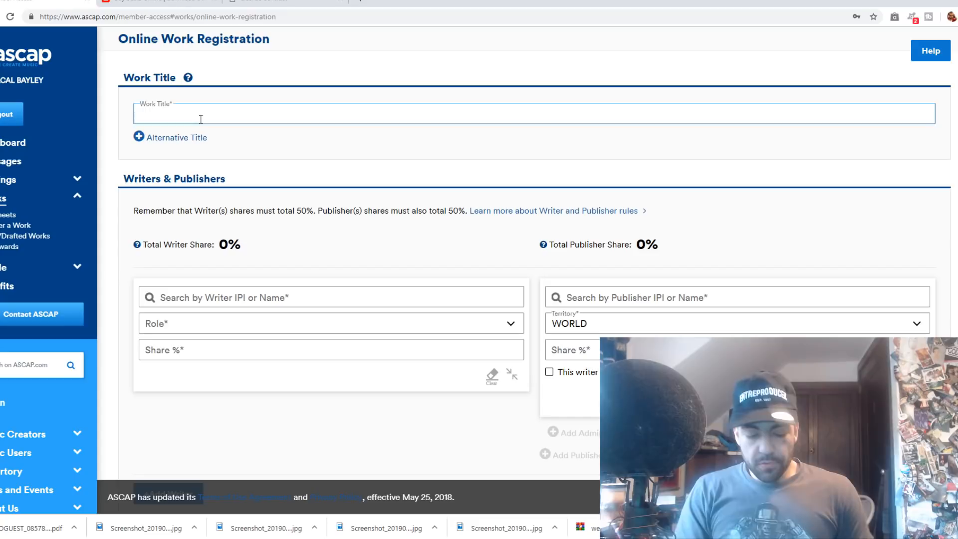
- Enter the work title 'Writers Share' on the ASCAP Online Work Registration form
type("Writers' Share")
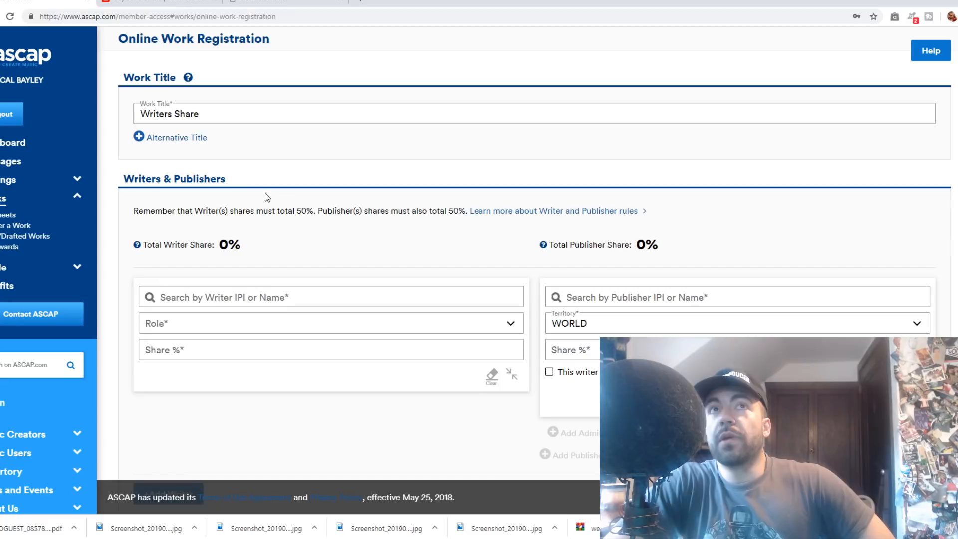
double_click(174, 178)
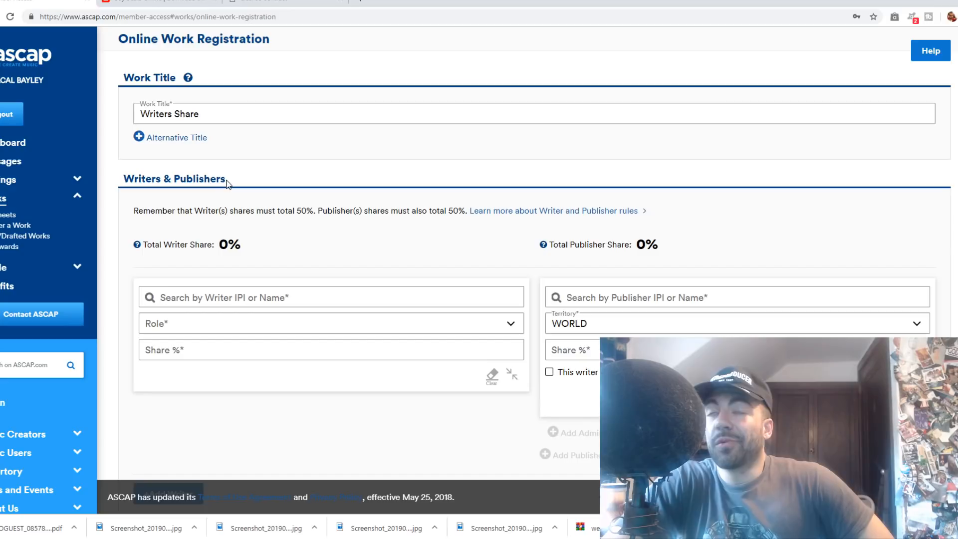
mouse_move(120, 182)
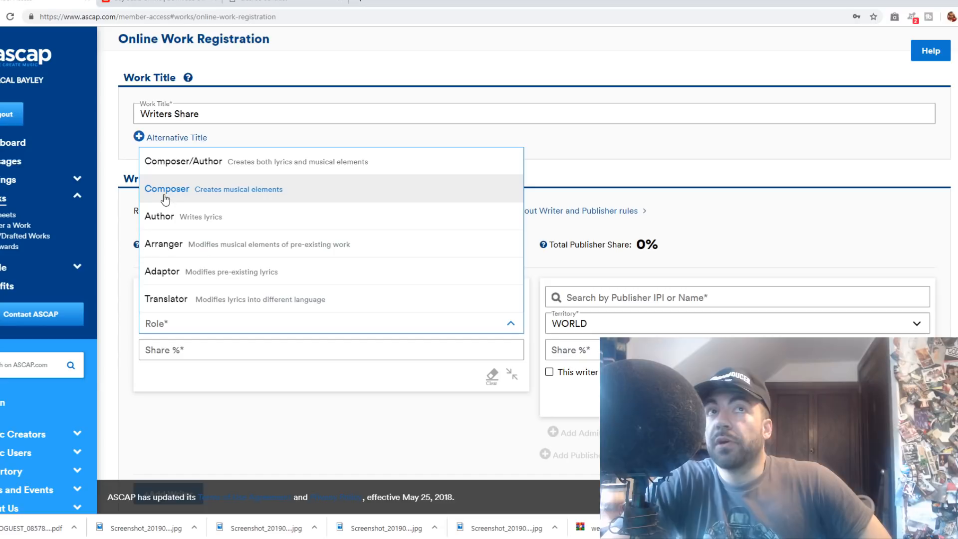
mouse_move(182, 252)
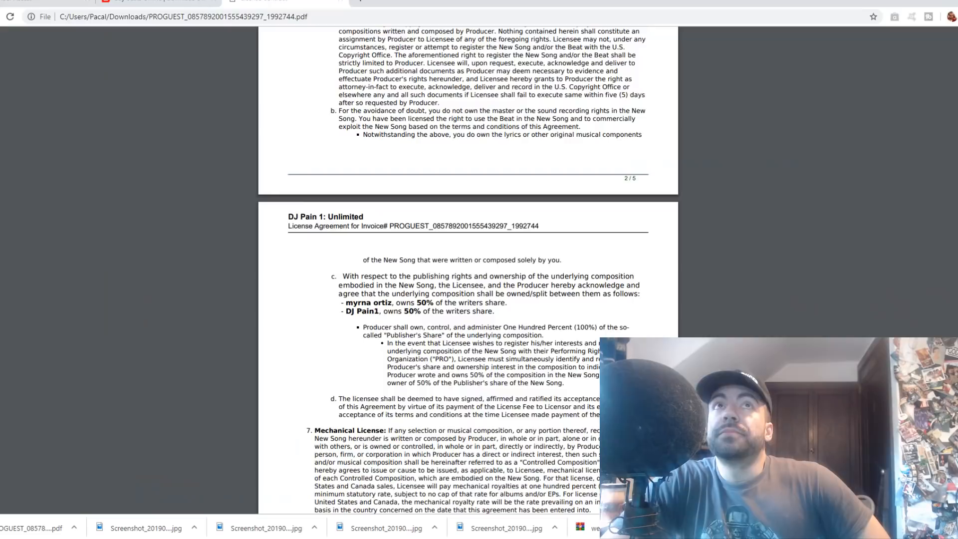
- Select text in clause 6c's 50/50 writers-share split in the license PDF
left_click_drag(403, 311, 494, 310)
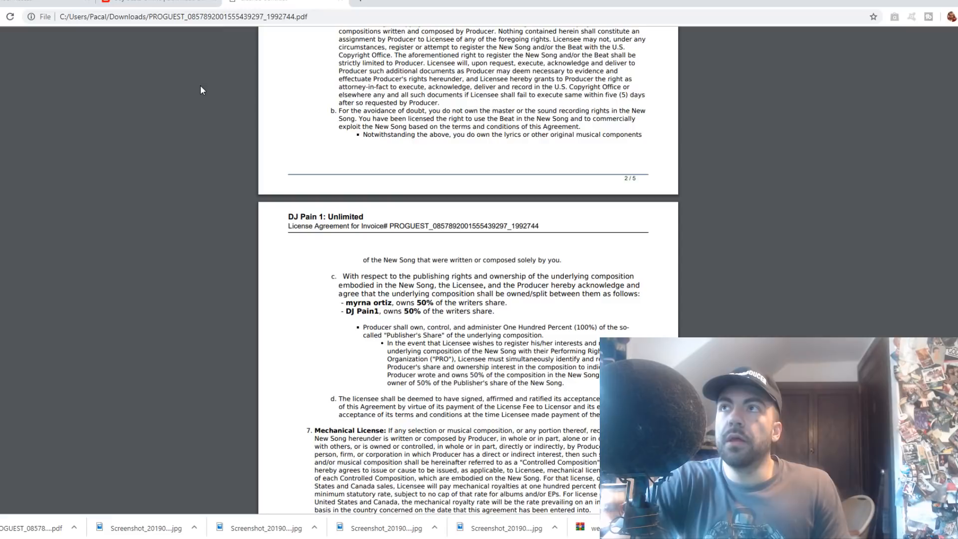
mouse_move(175, 111)
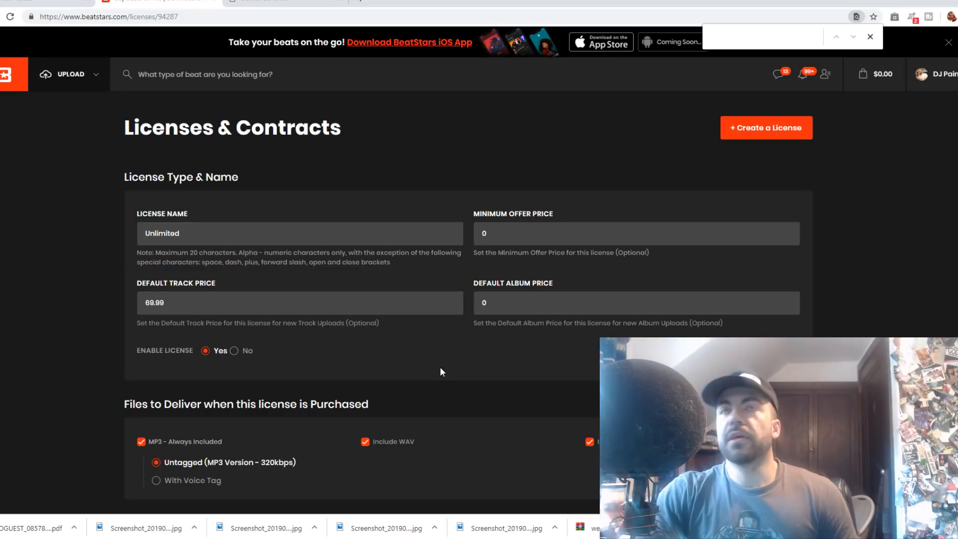
- Scroll the Unlimited license edit page down to Customize Contract's Quick Customization defaults
scroll("down", 3)
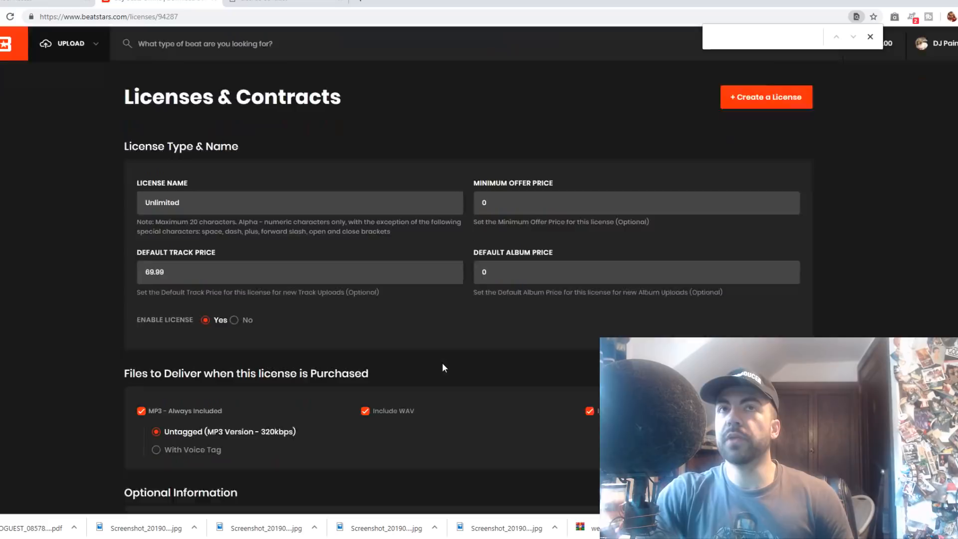
scroll("down", 3)
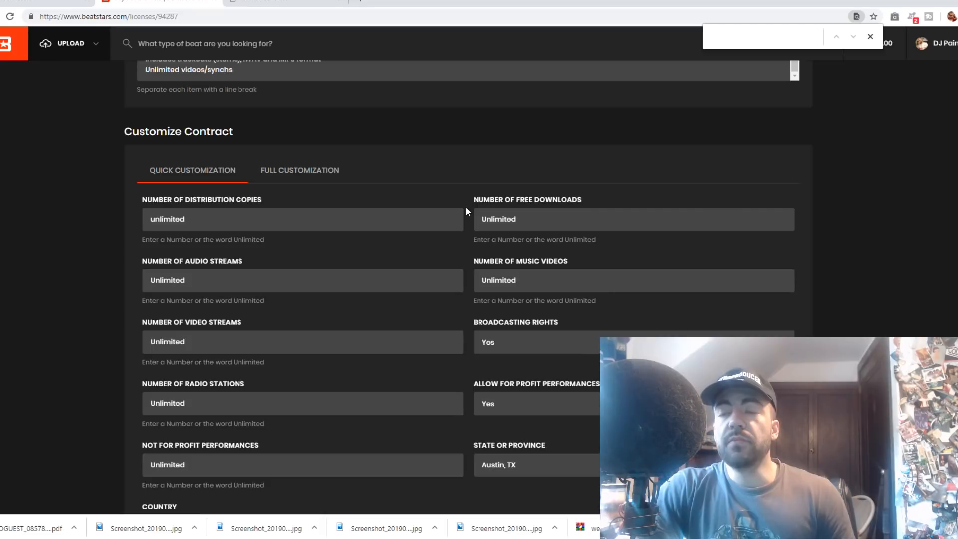
mouse_move(471, 226)
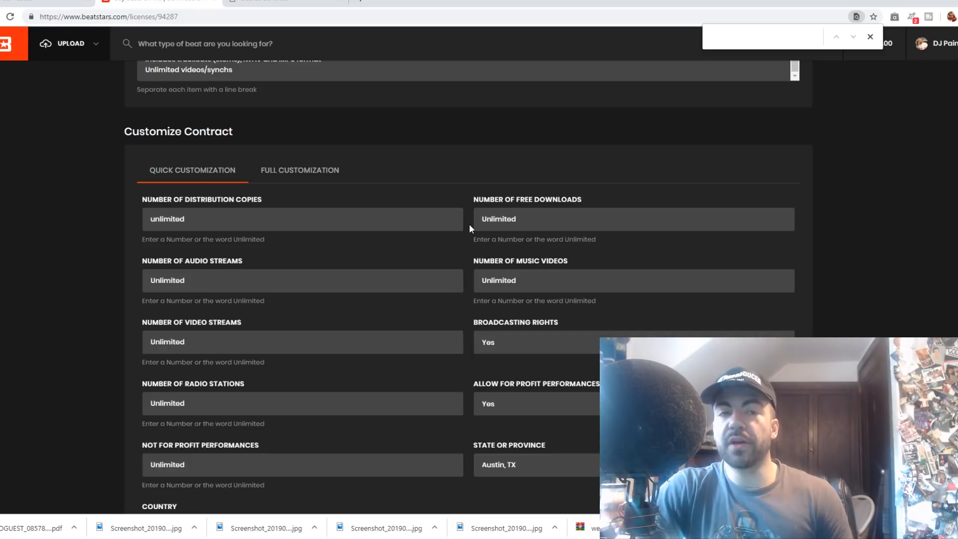
mouse_move(463, 254)
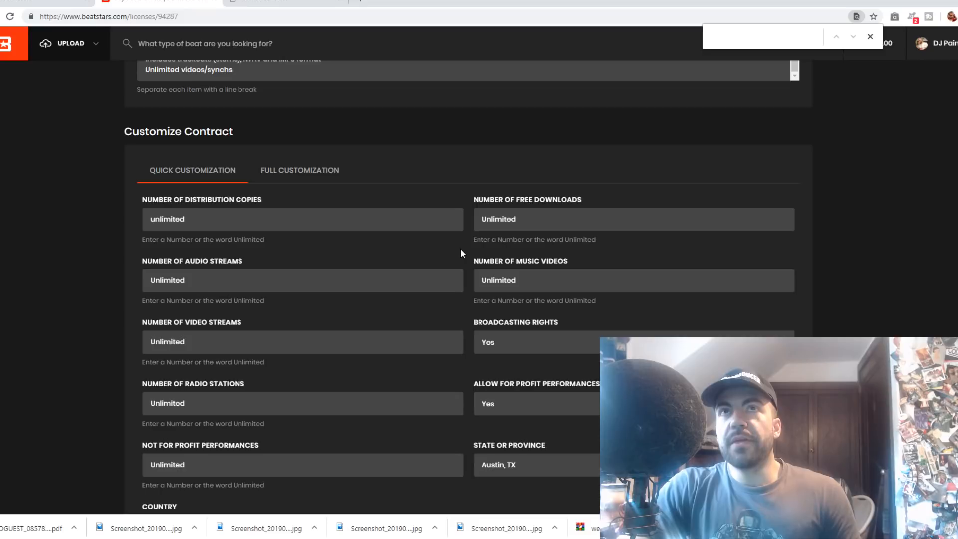
scroll("down", 3)
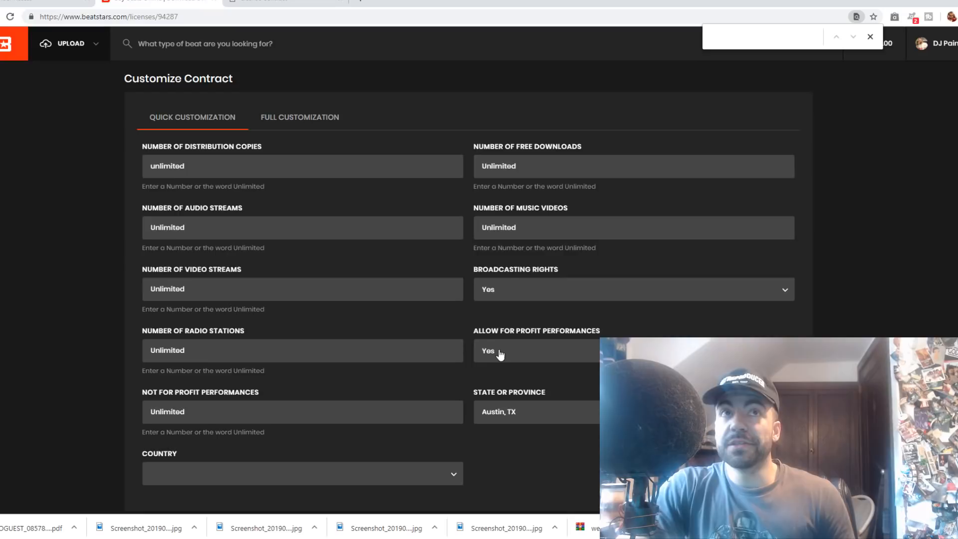
- Scroll further through the Quick Customization fields, including the Austin, TX state setting
scroll("down", 3)
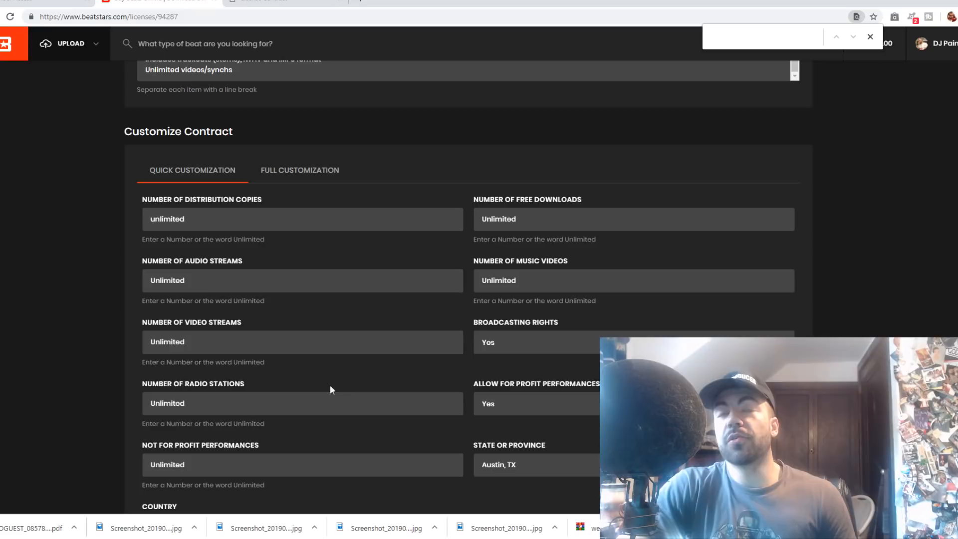
mouse_move(181, 449)
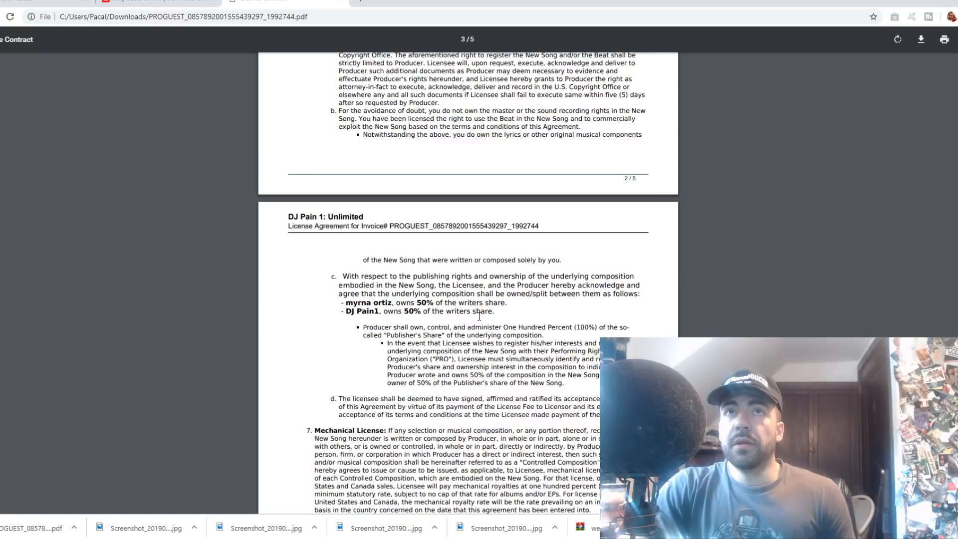
- Highlight clause 6c's 50% writer's-share lines, ending on the producer's 50% share line
left_click_drag(343, 302, 501, 327)
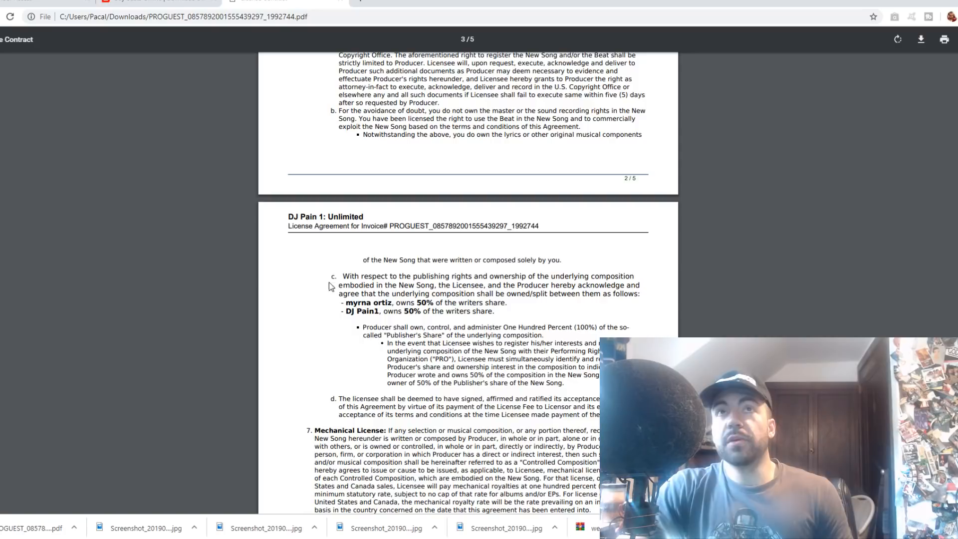
left_click_drag(344, 302, 495, 311)
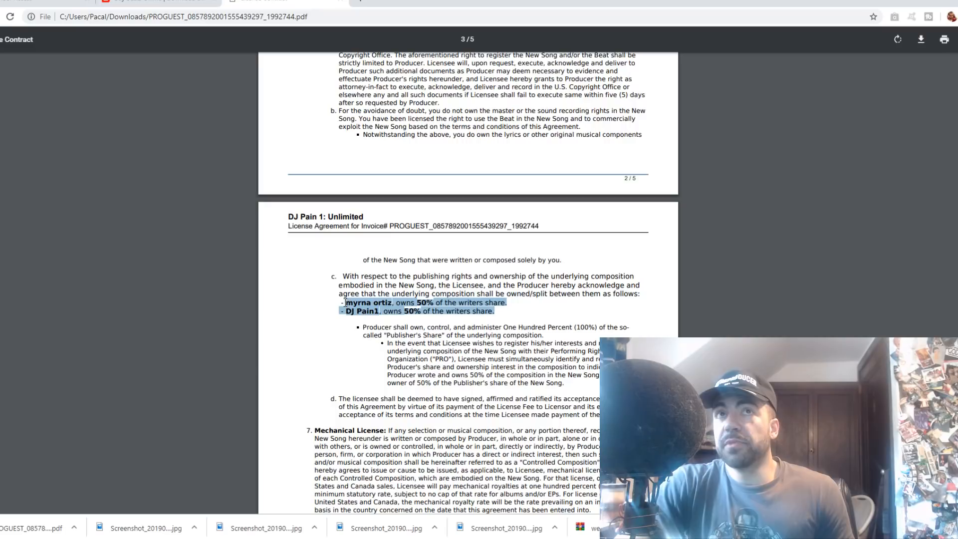
left_click(505, 317)
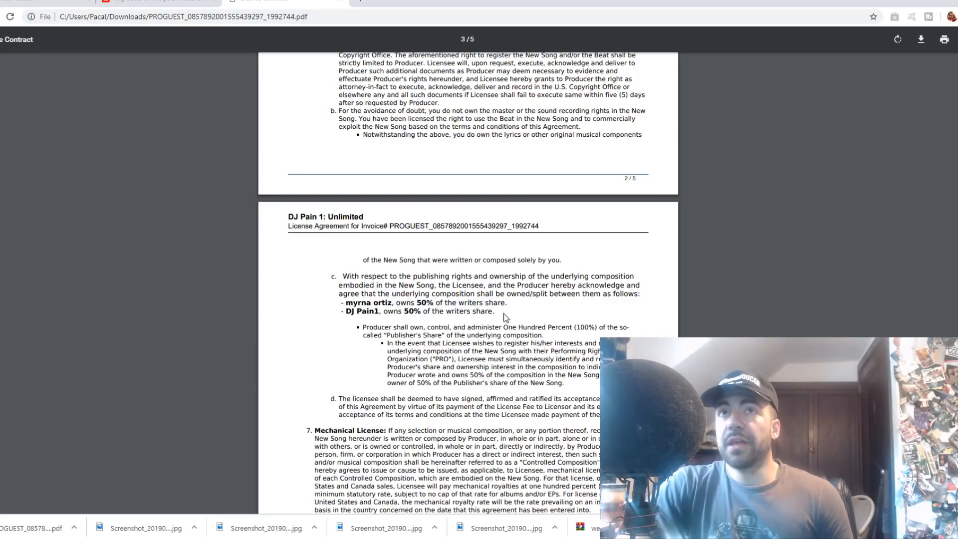
left_click_drag(343, 310, 443, 311)
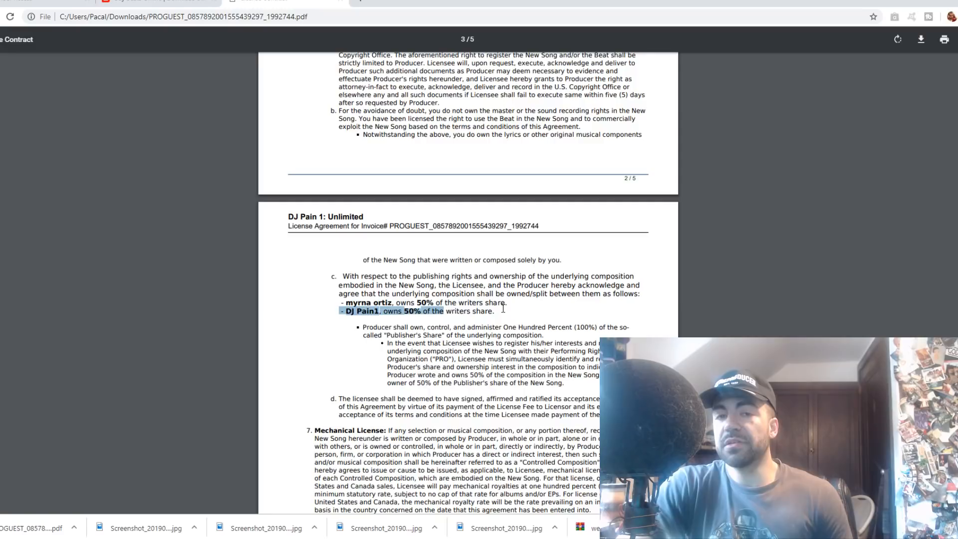